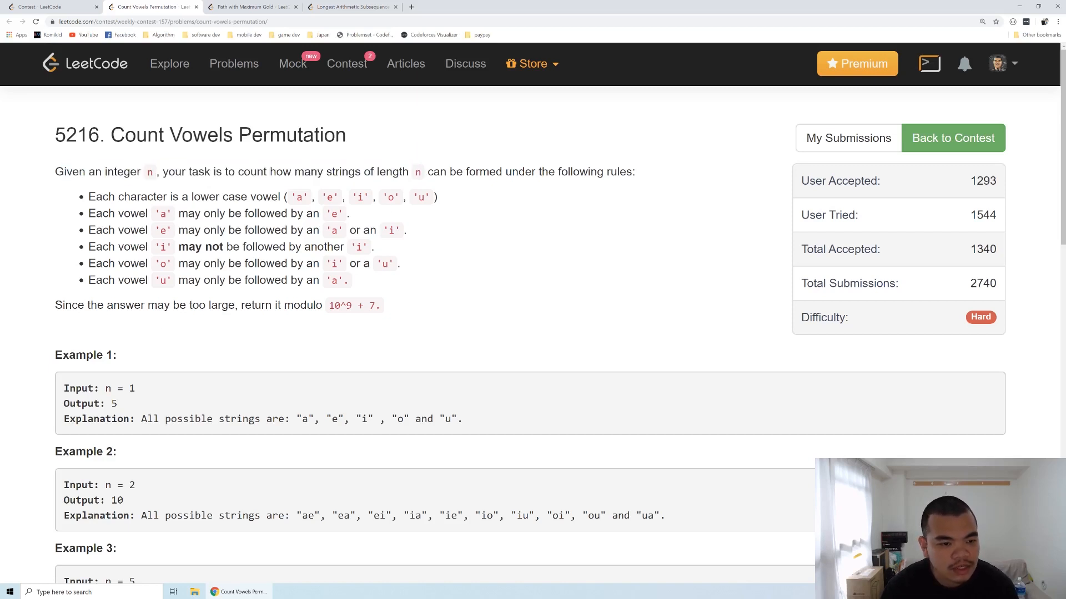
pyautogui.moveTo(166, 330)
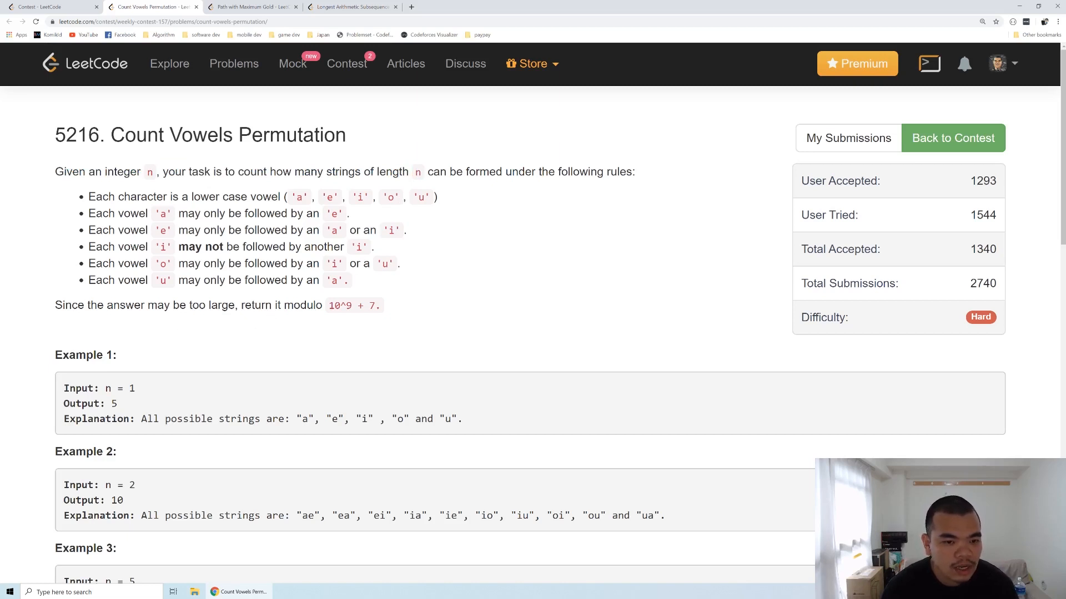
# Highlight the 10^9 + 7 modulo value and the Example 1 strings in the problem statement.
pyautogui.moveTo(328, 306); pyautogui.dragTo(375, 305)
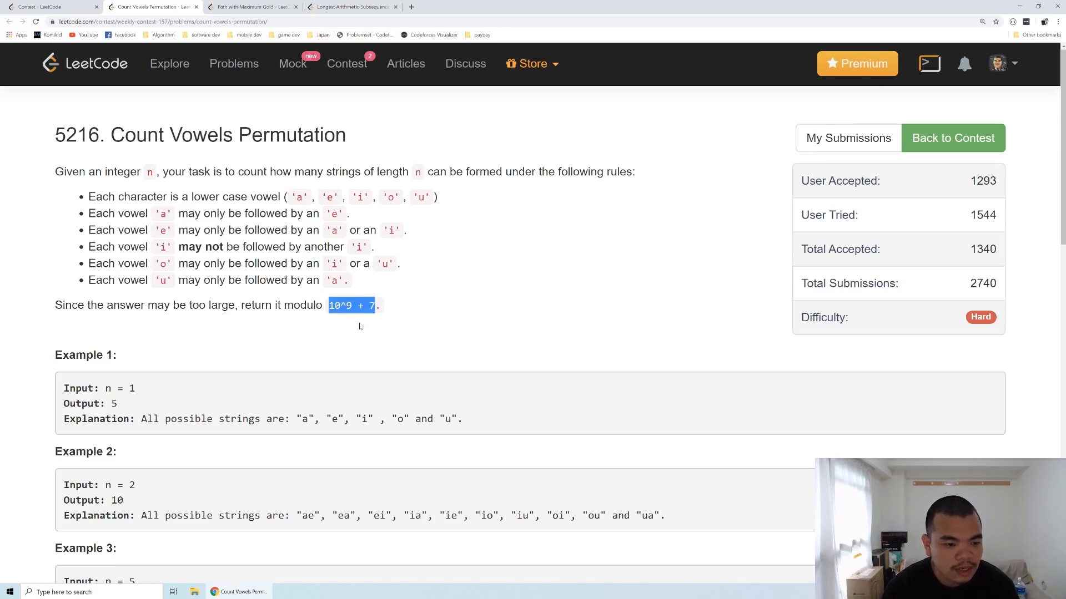
pyautogui.scroll(-3)
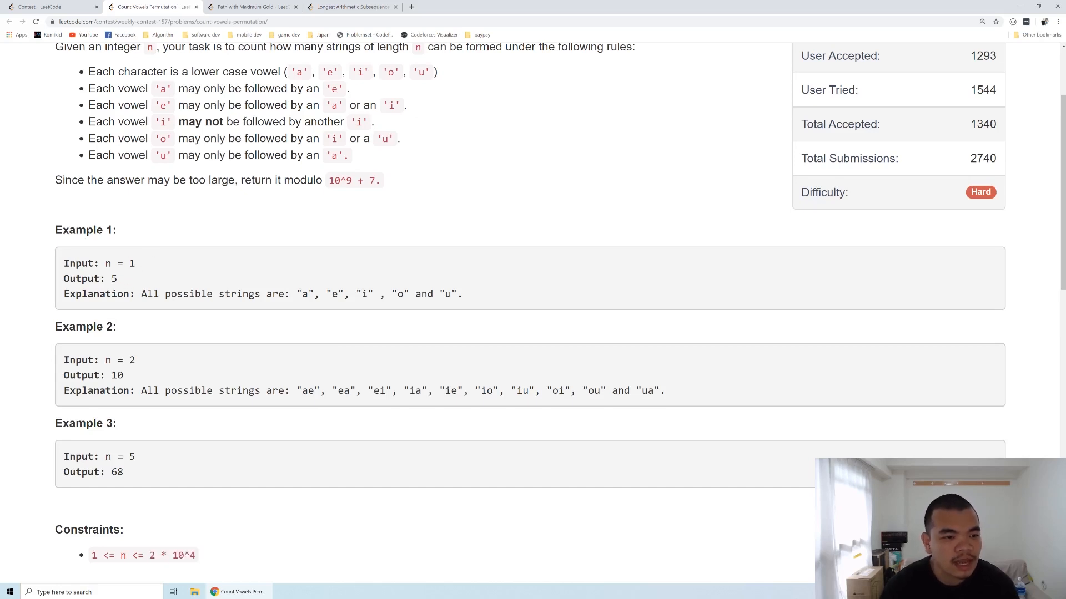
pyautogui.doubleClick(305, 294)
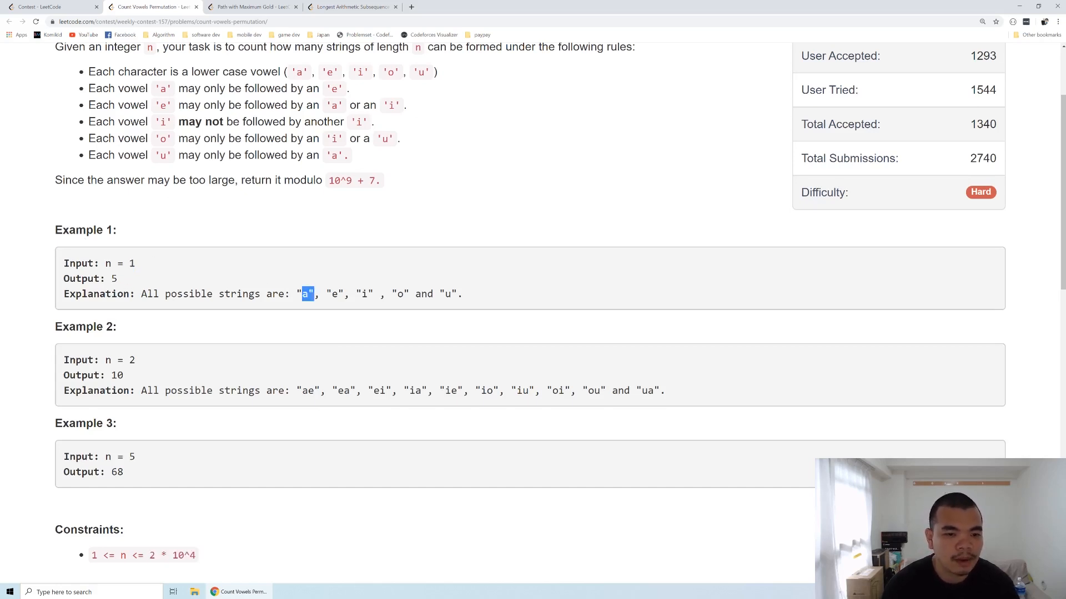
pyautogui.moveTo(313, 293); pyautogui.dragTo(457, 294)
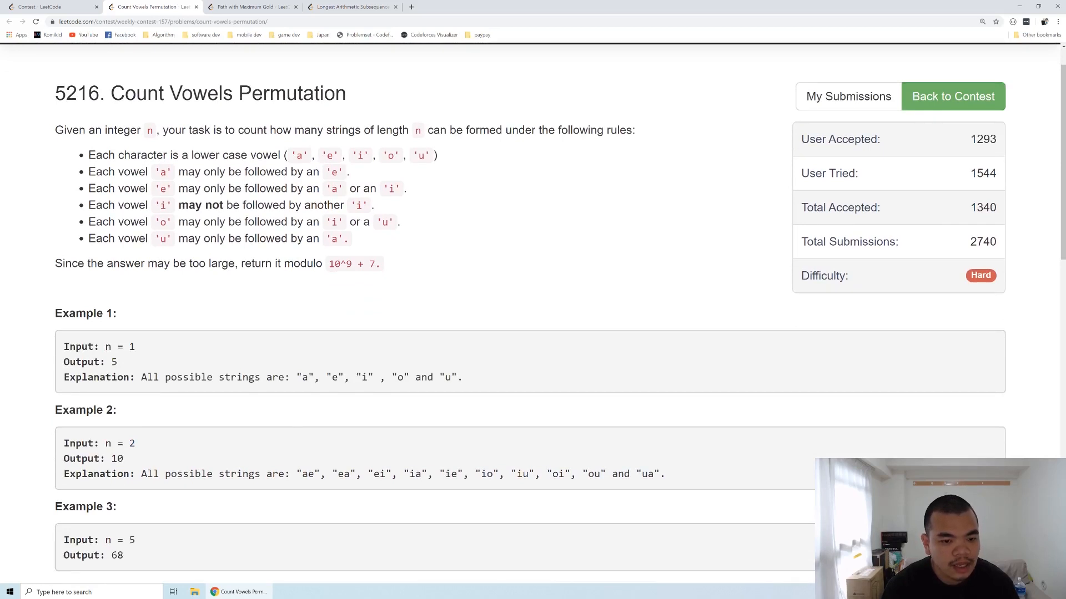
pyautogui.doubleClick(341, 473)
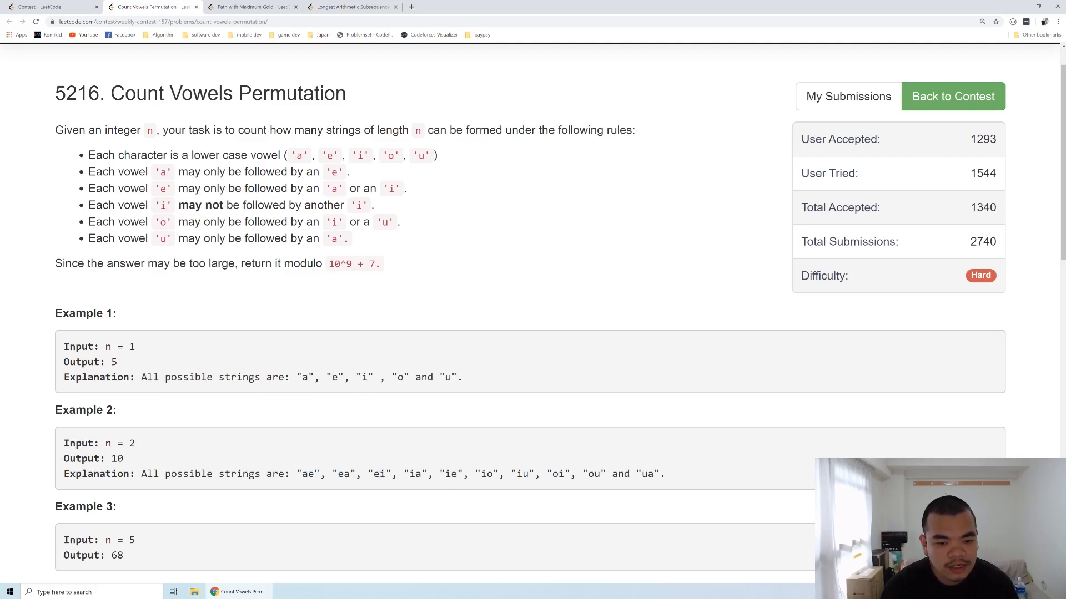
pyautogui.moveTo(405, 473); pyautogui.dragTo(535, 473)
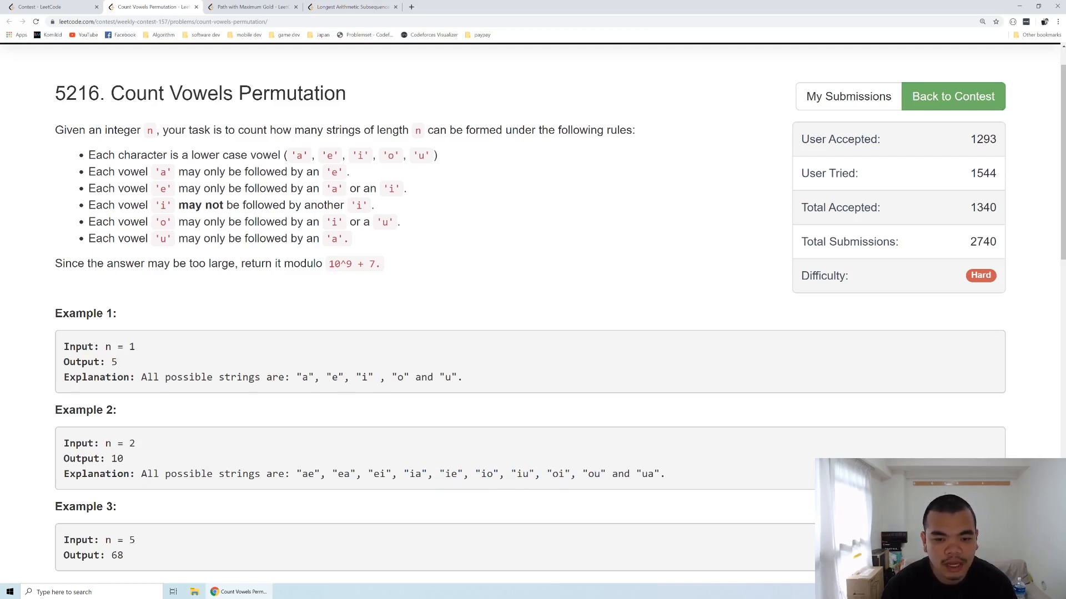
pyautogui.moveTo(405, 473); pyautogui.dragTo(665, 474)
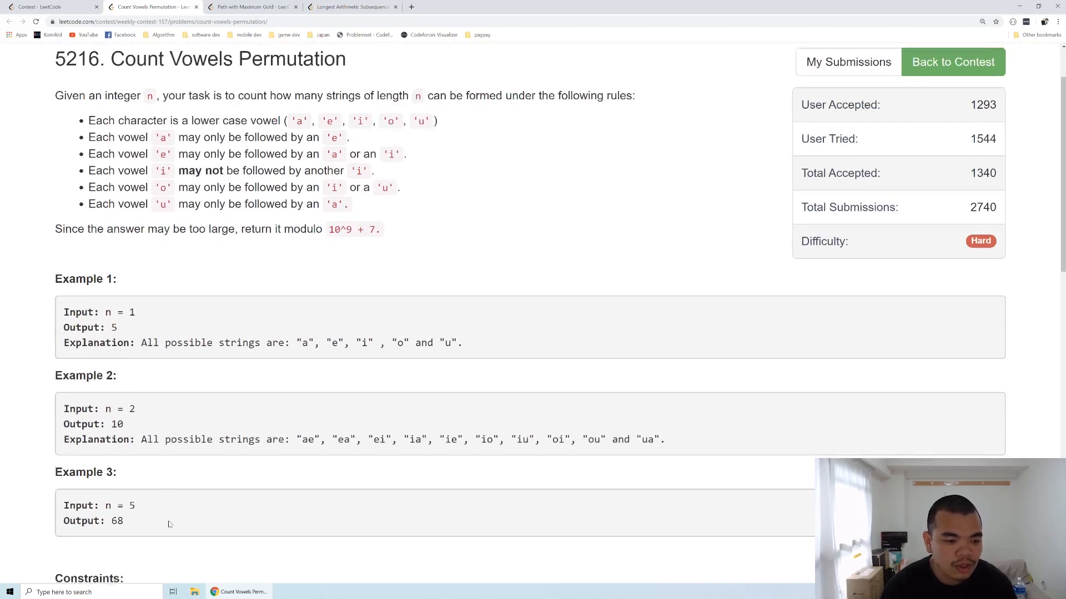
# Scroll past the constraints to the memoized Java solution code.
pyautogui.scroll(-3)
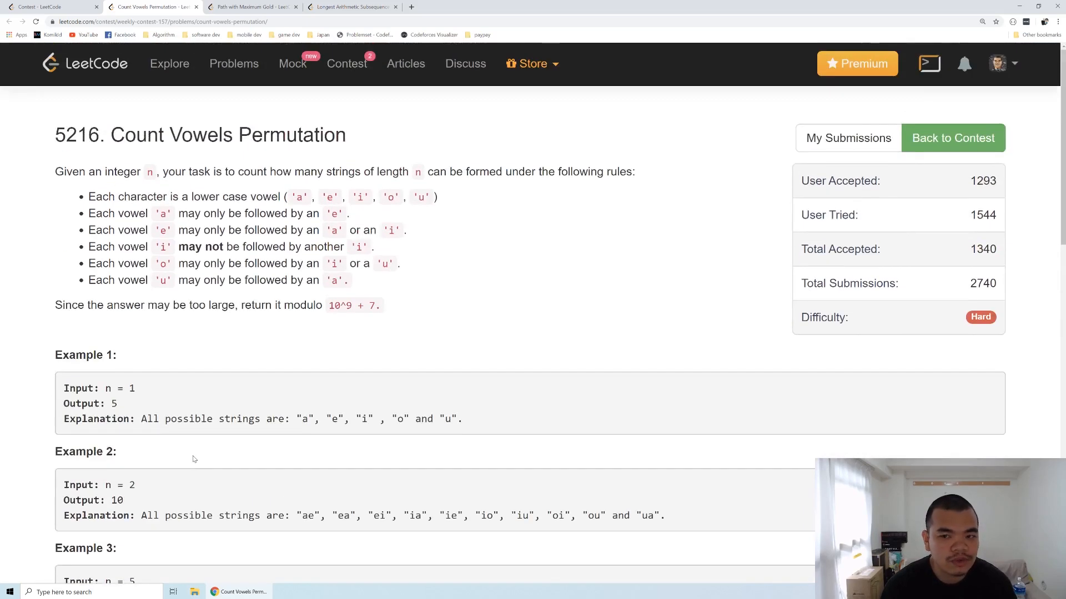
pyautogui.scroll(-3)
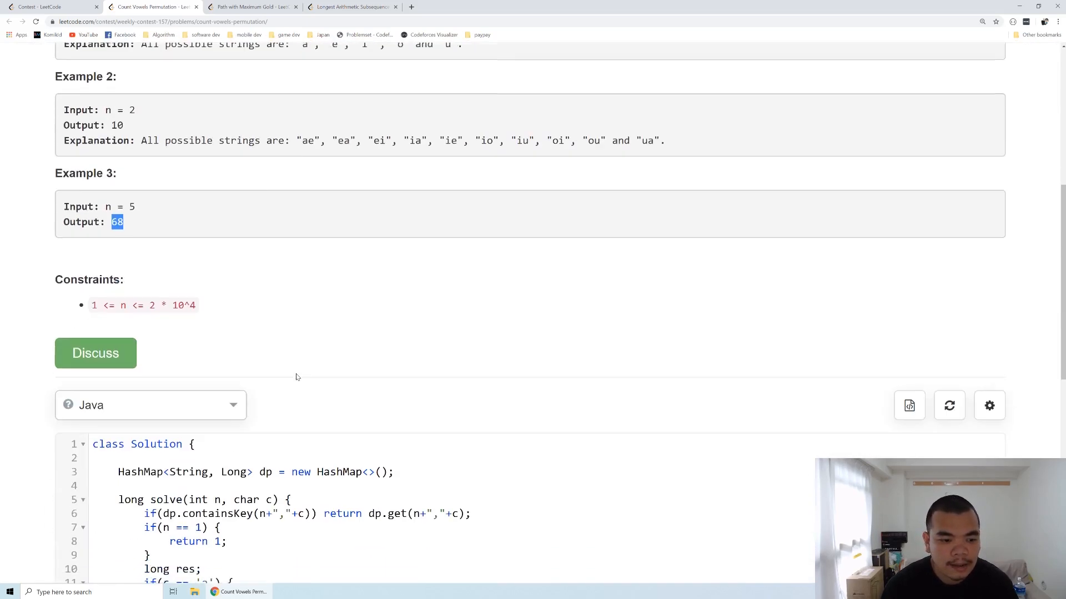
pyautogui.scroll(-3)
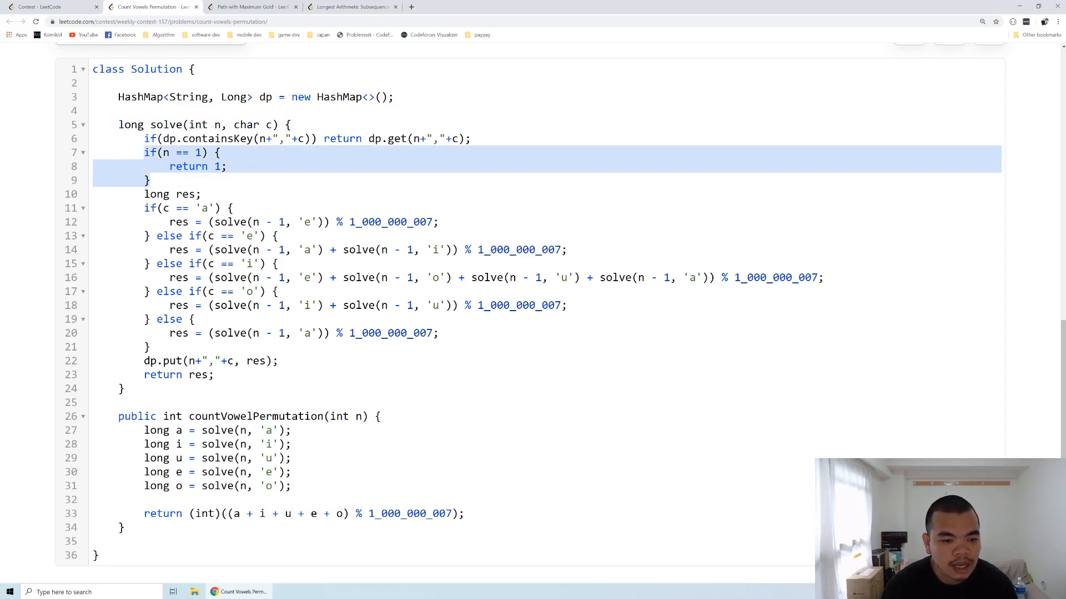
pyautogui.click(241, 430)
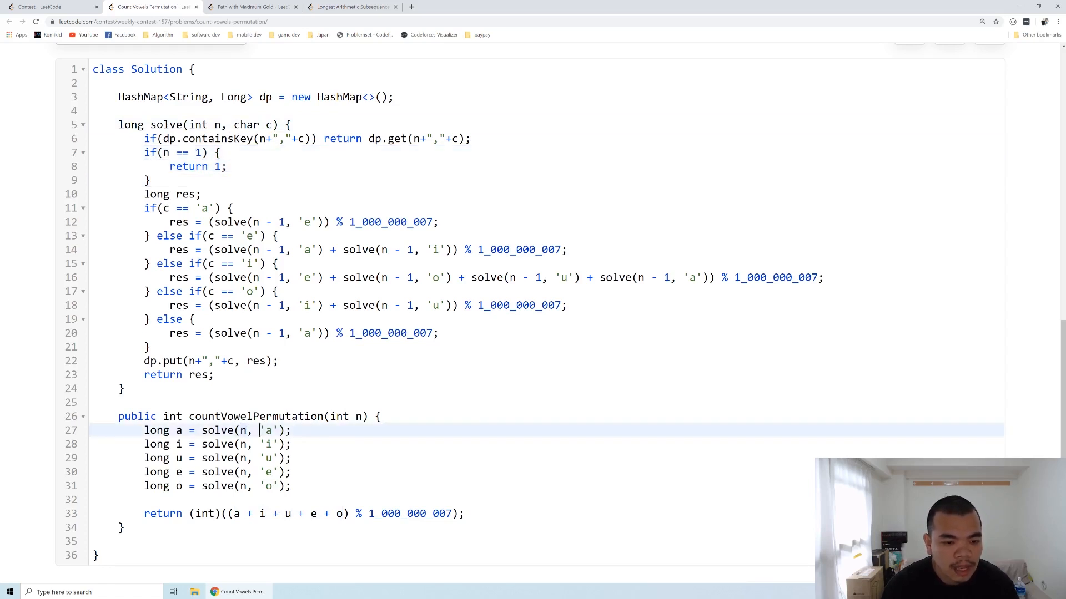
pyautogui.doubleClick(270, 430)
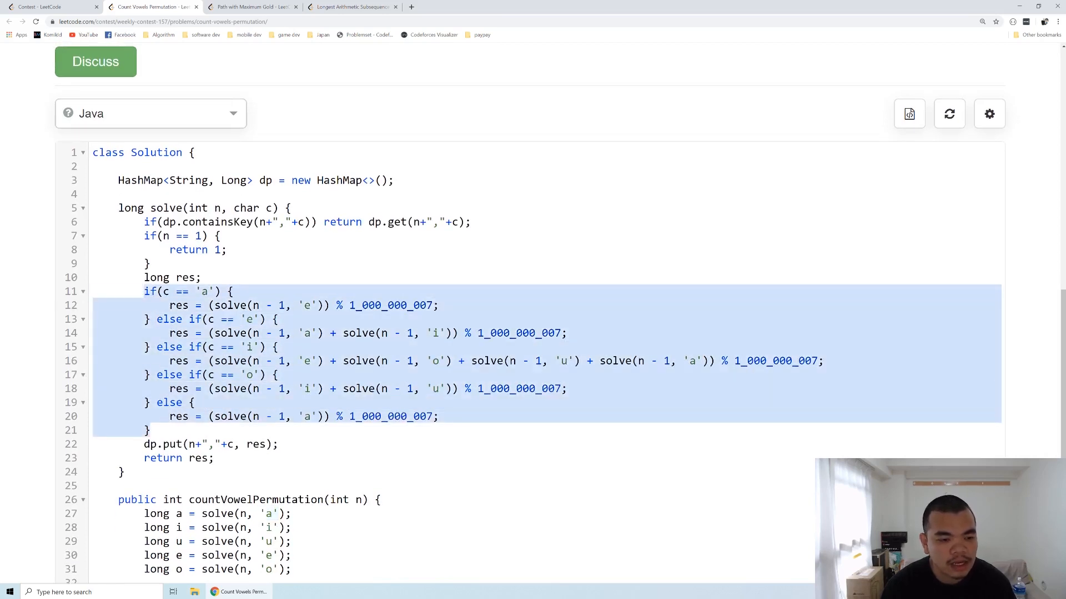
pyautogui.click(233, 333)
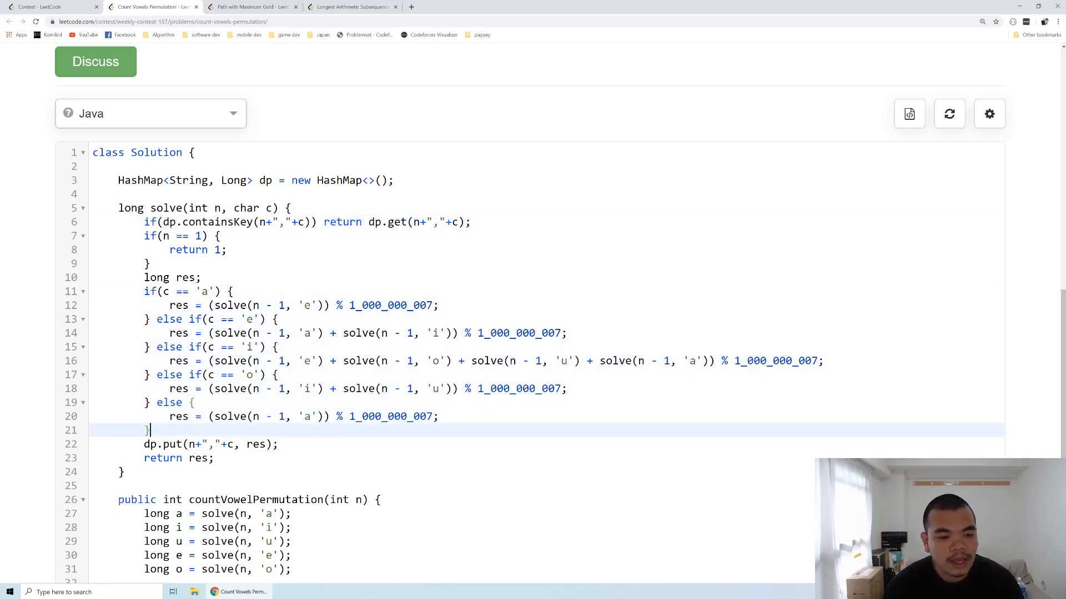
# Scroll to the editor's bottom and bring up the Accepted Submission Result panel.
pyautogui.scroll(-3)
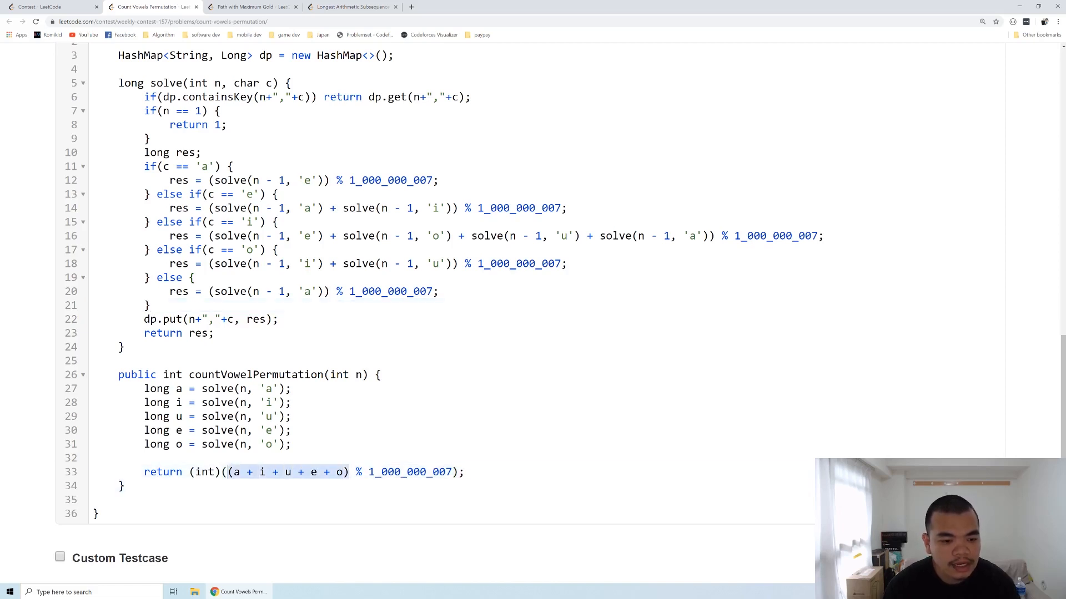
pyautogui.click(968, 427)
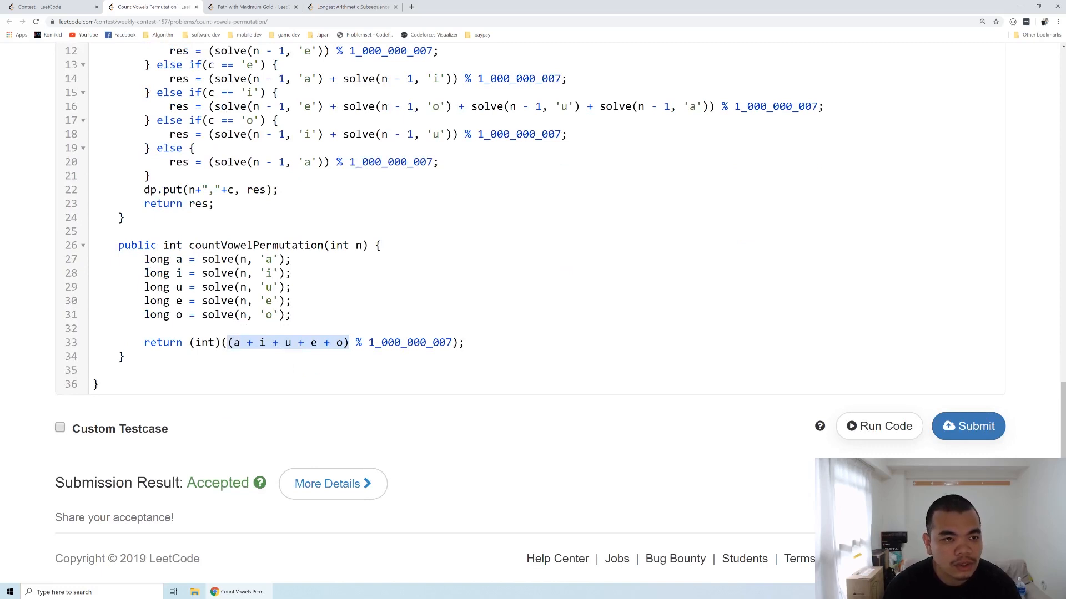